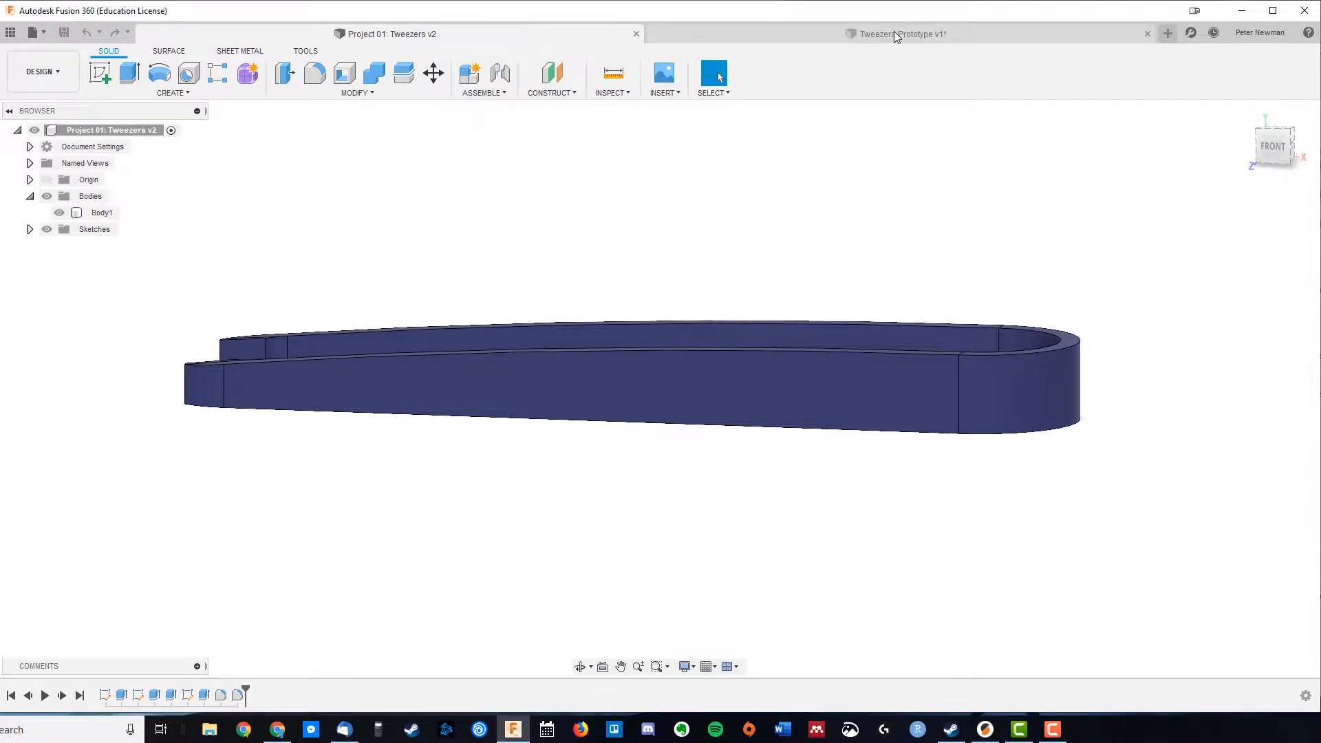
- Switch to the Tweezers Prototype v1 design showing the U-shaped tweezers body
{"action": "left_click", "coordinate": [897, 34]}
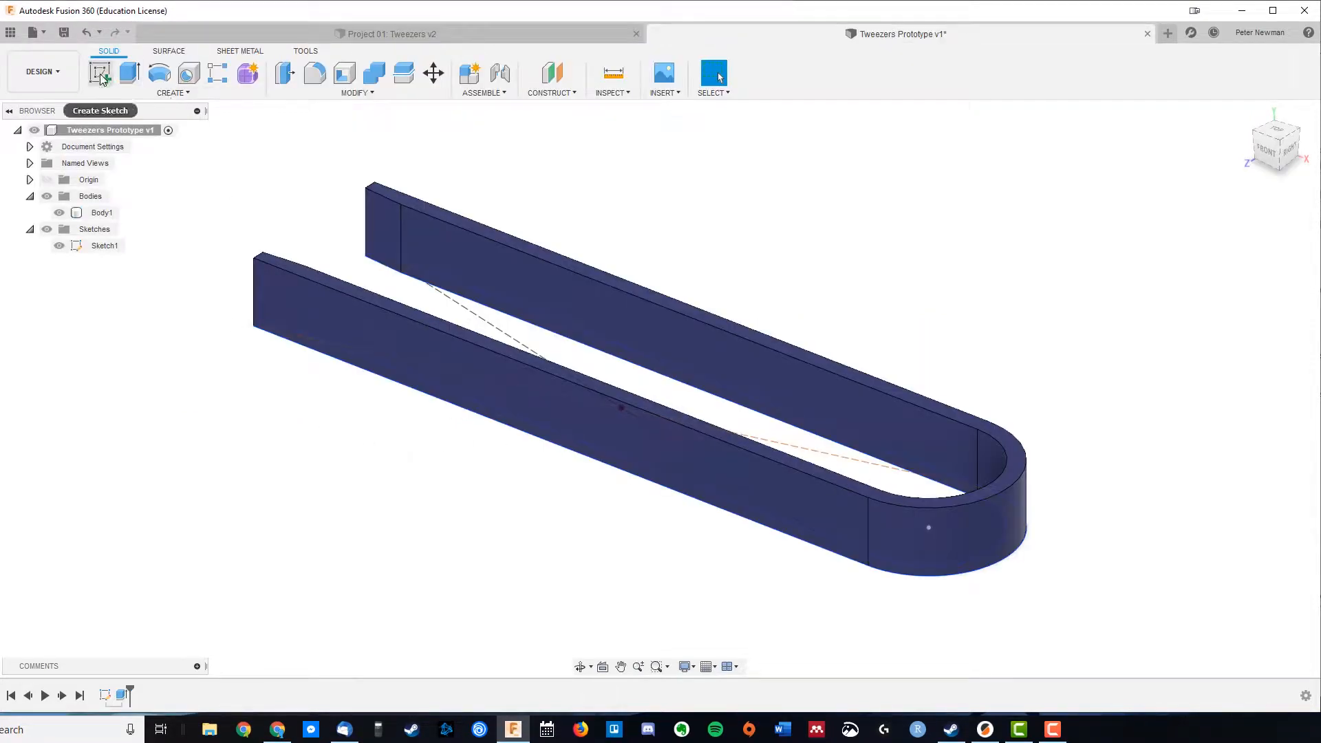
{"action": "left_click", "coordinate": [99, 74]}
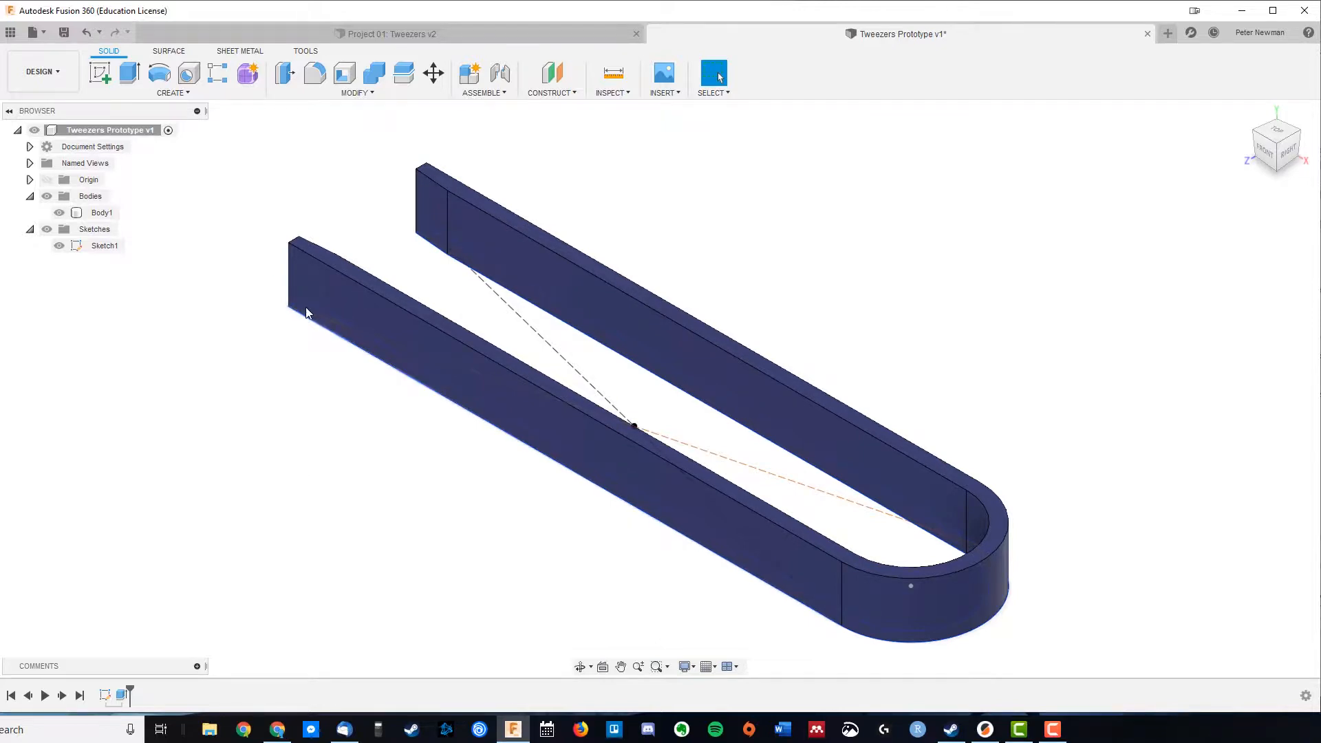
{"action": "mouse_move", "coordinate": [405, 346]}
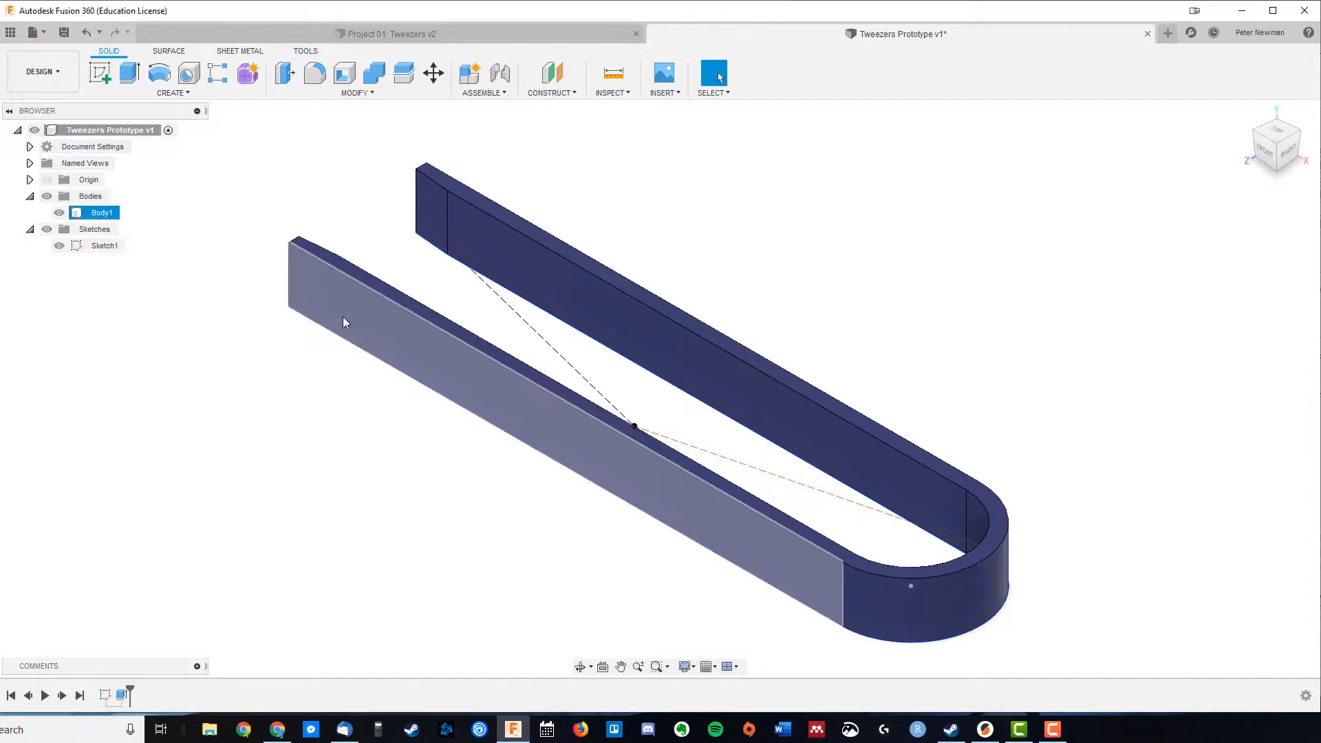
{"action": "mouse_move", "coordinate": [99, 73]}
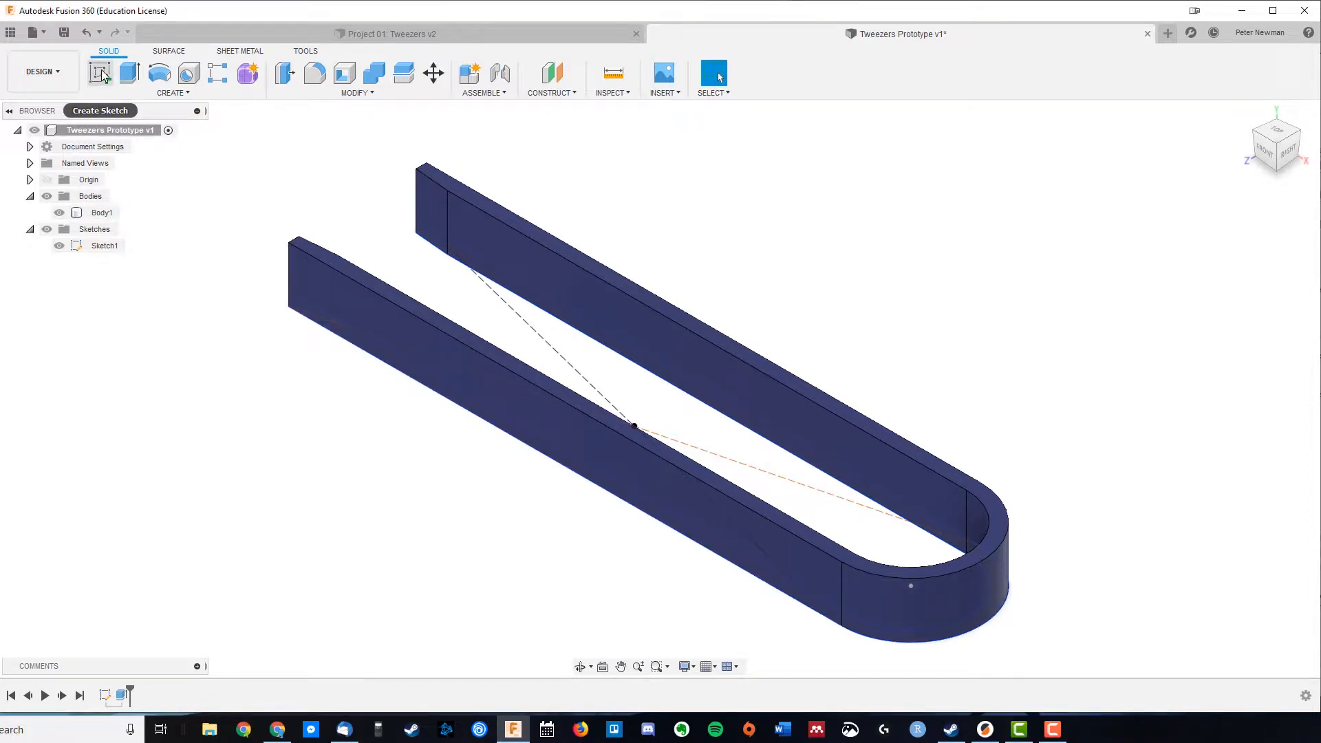
- Create Sketch2 on the outer planar face of the near tweezers arm
{"action": "left_click", "coordinate": [99, 72]}
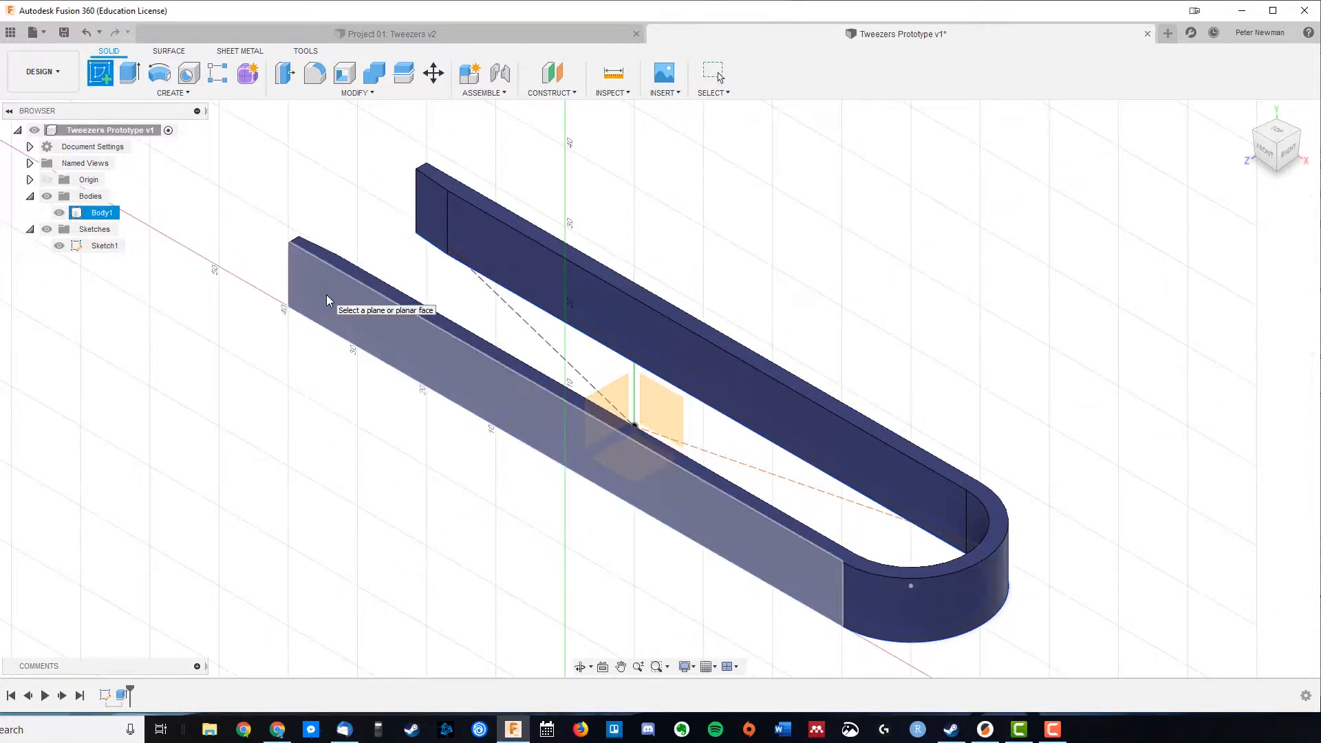
{"action": "left_click", "coordinate": [635, 404]}
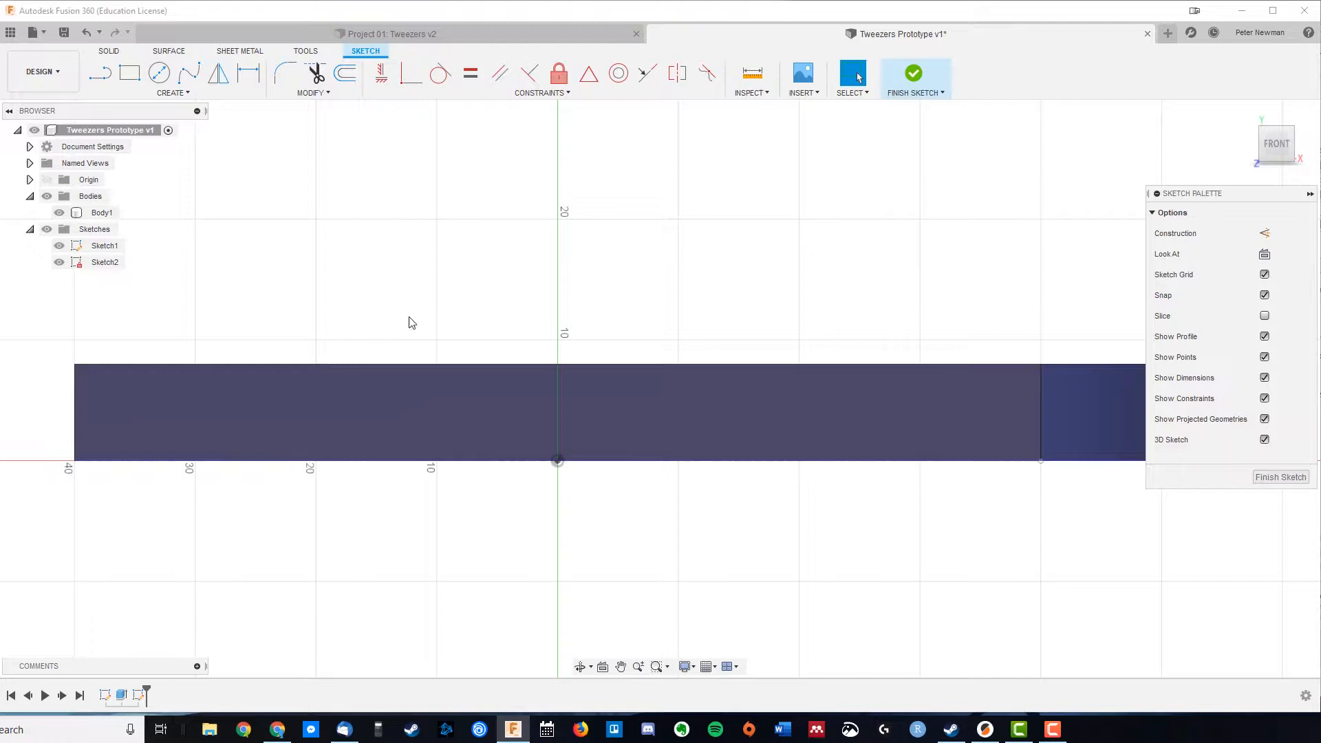
{"action": "mouse_move", "coordinate": [248, 195]}
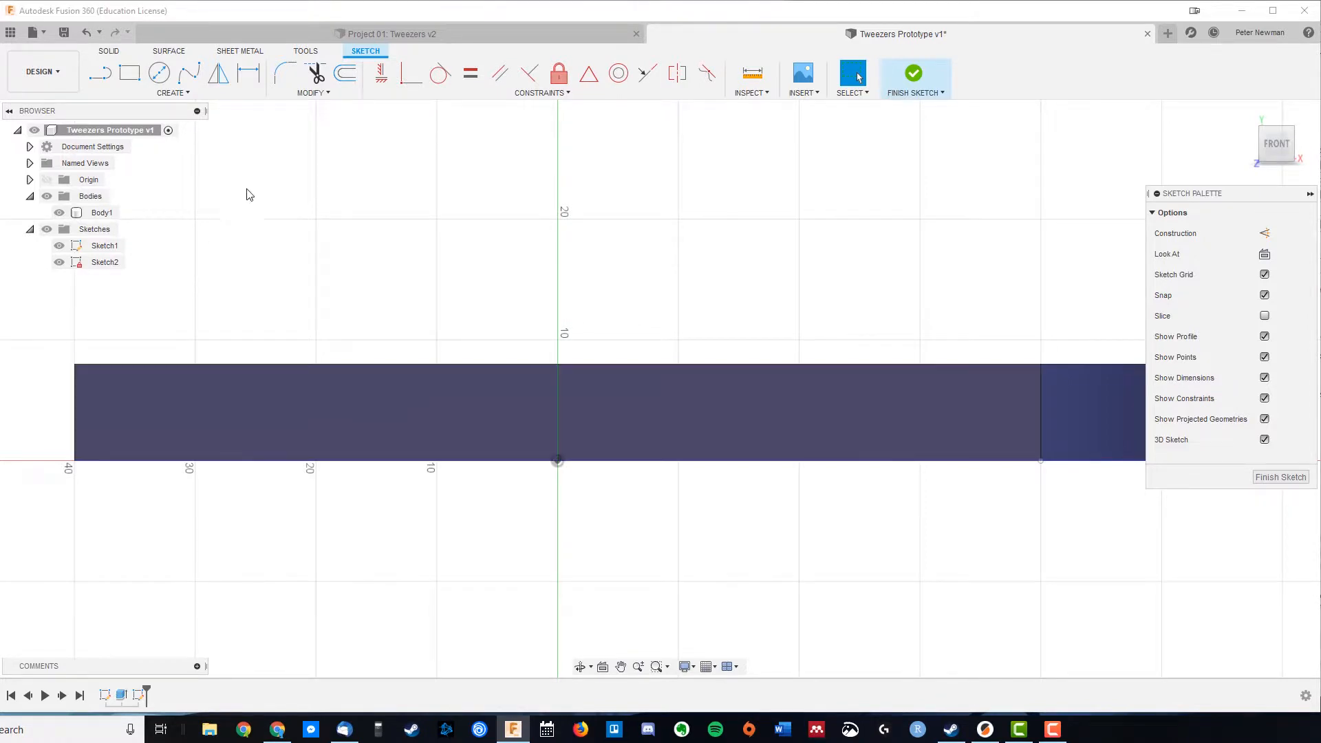
{"action": "mouse_move", "coordinate": [413, 304]}
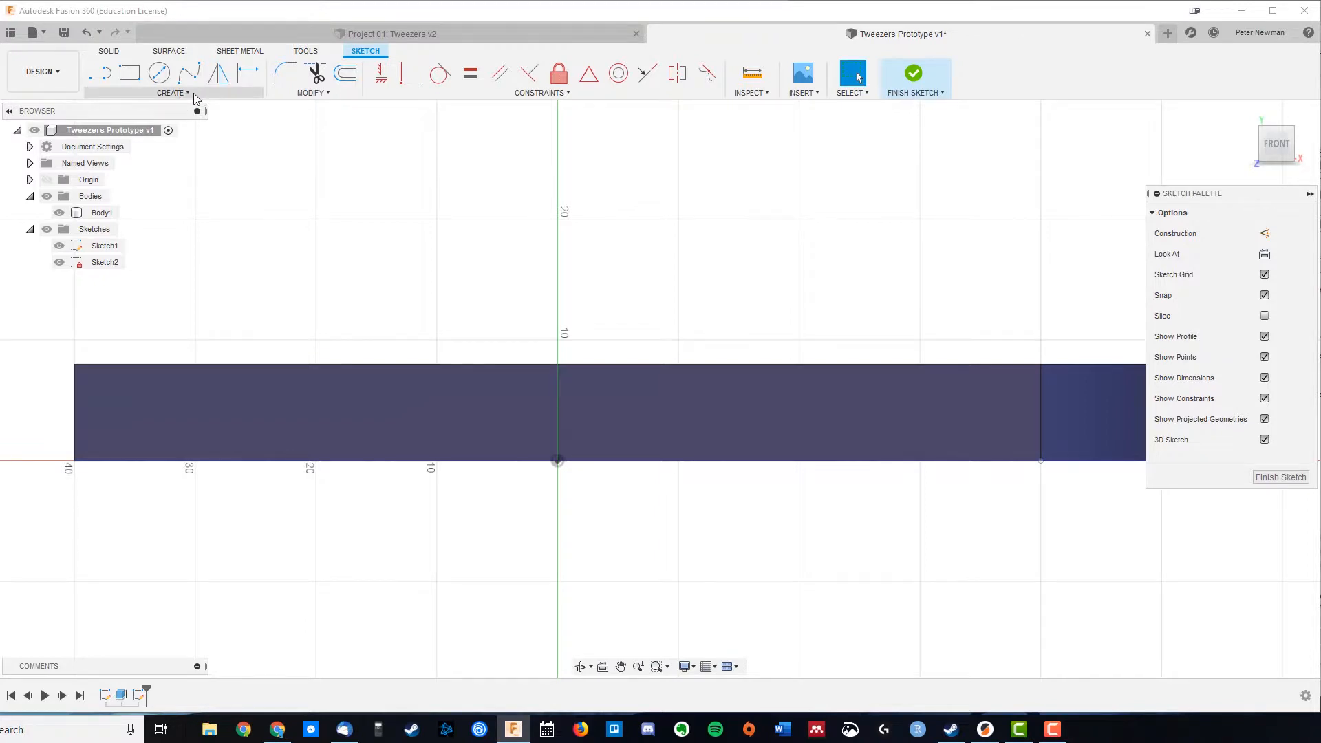
- Project the arm face's outline into Sketch2 as a closed rectangular profile
{"action": "left_click", "coordinate": [172, 92]}
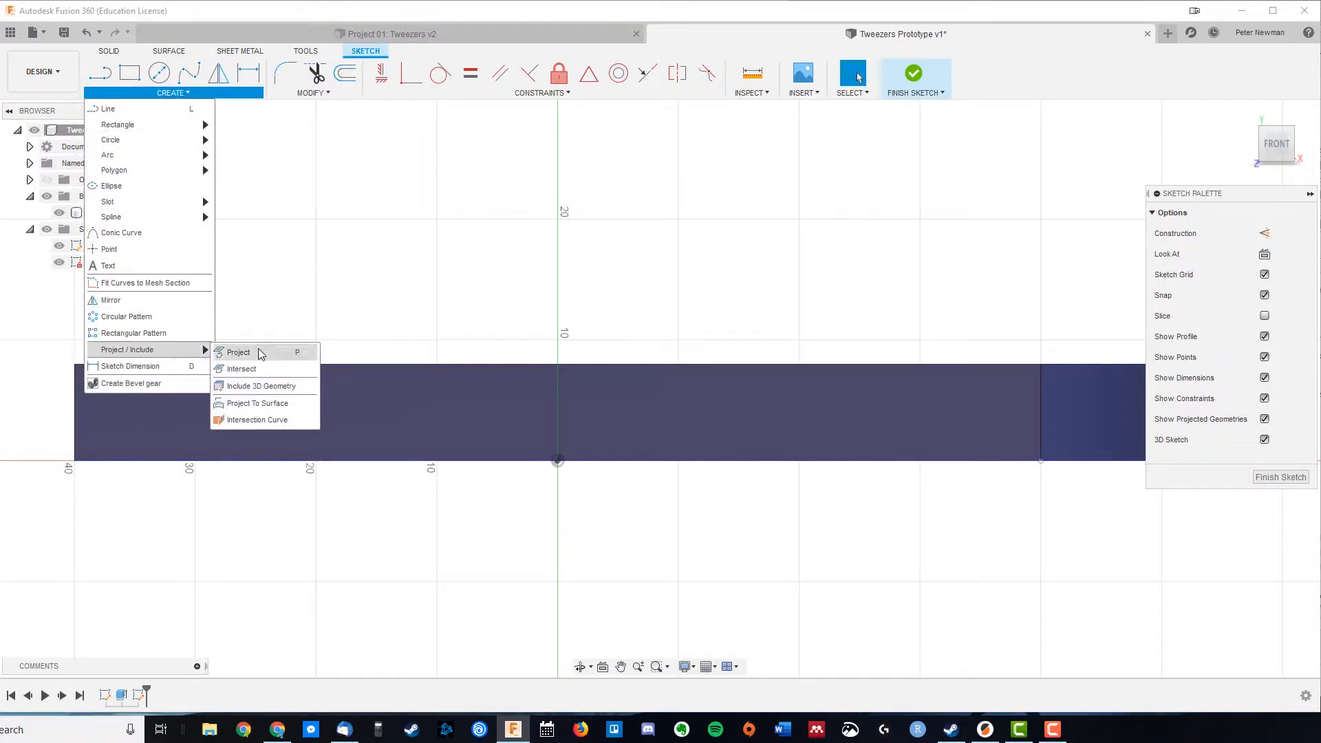
{"action": "mouse_move", "coordinate": [254, 353]}
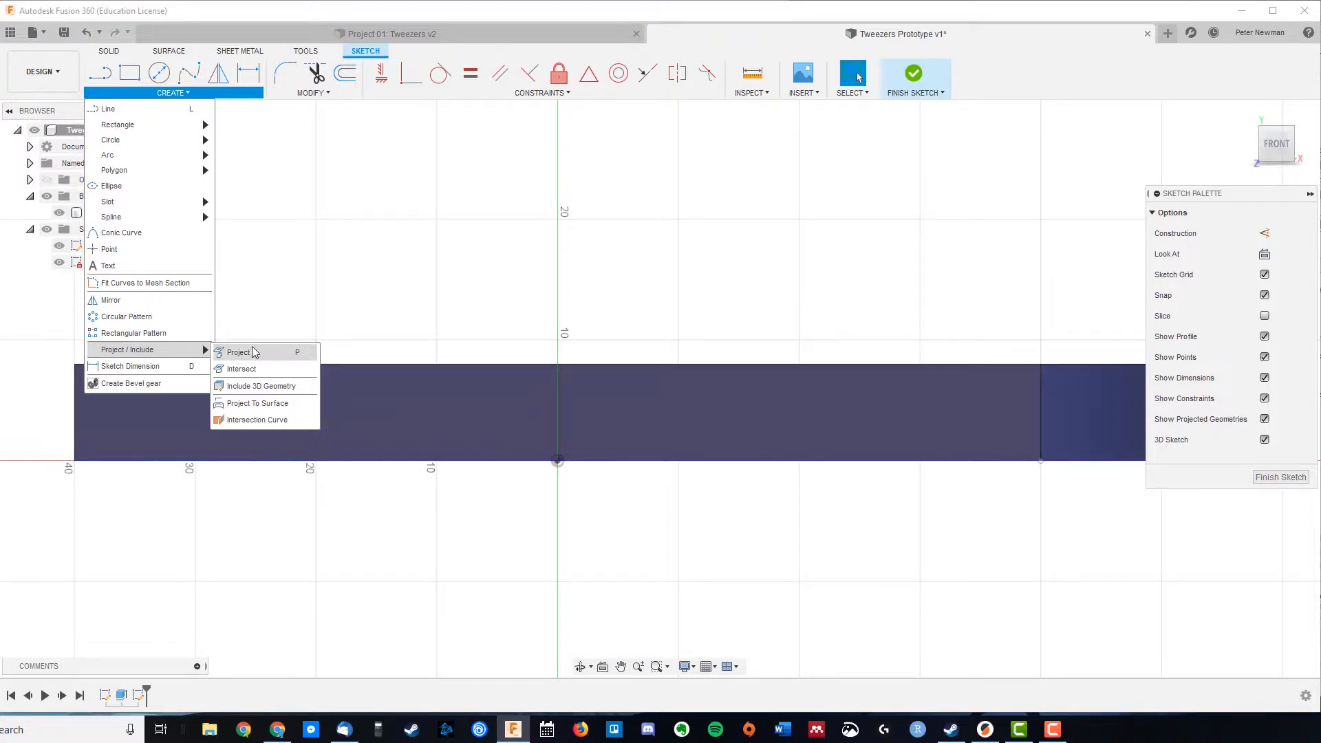
{"action": "left_click", "coordinate": [239, 351]}
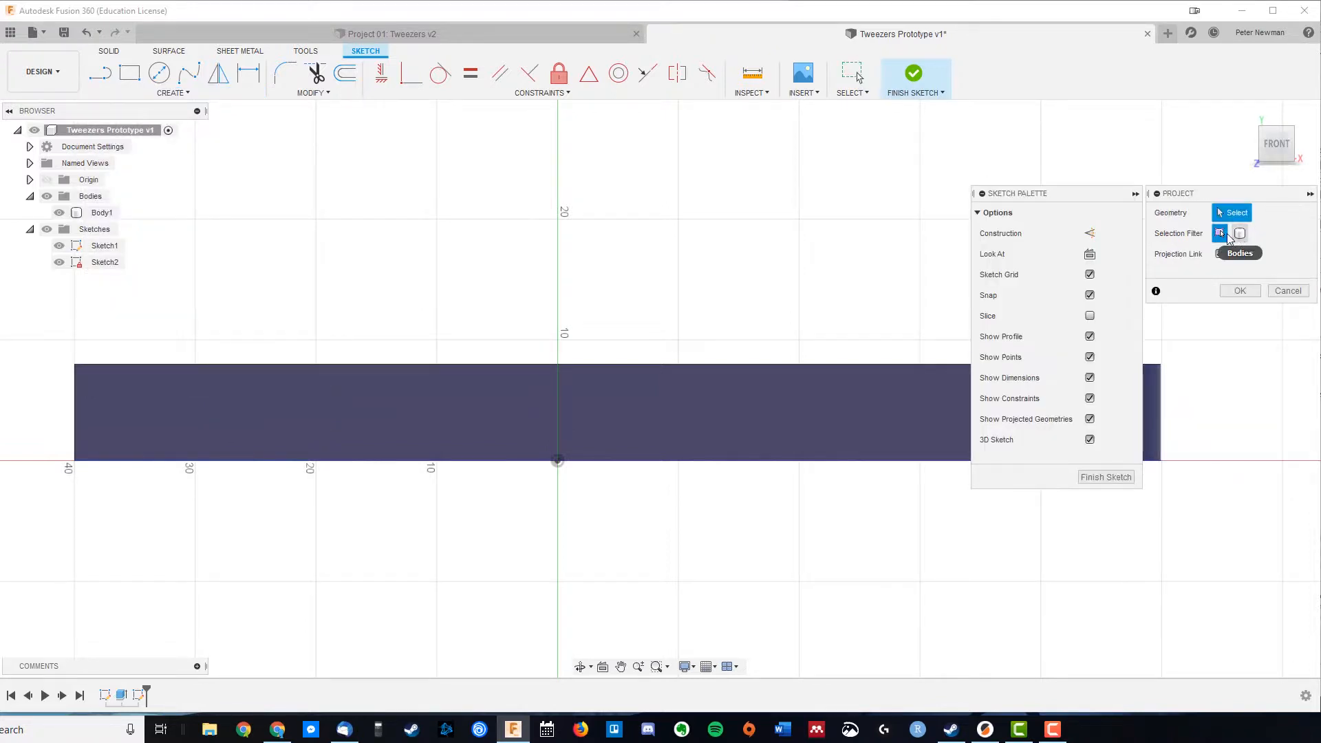
{"action": "left_click", "coordinate": [391, 413]}
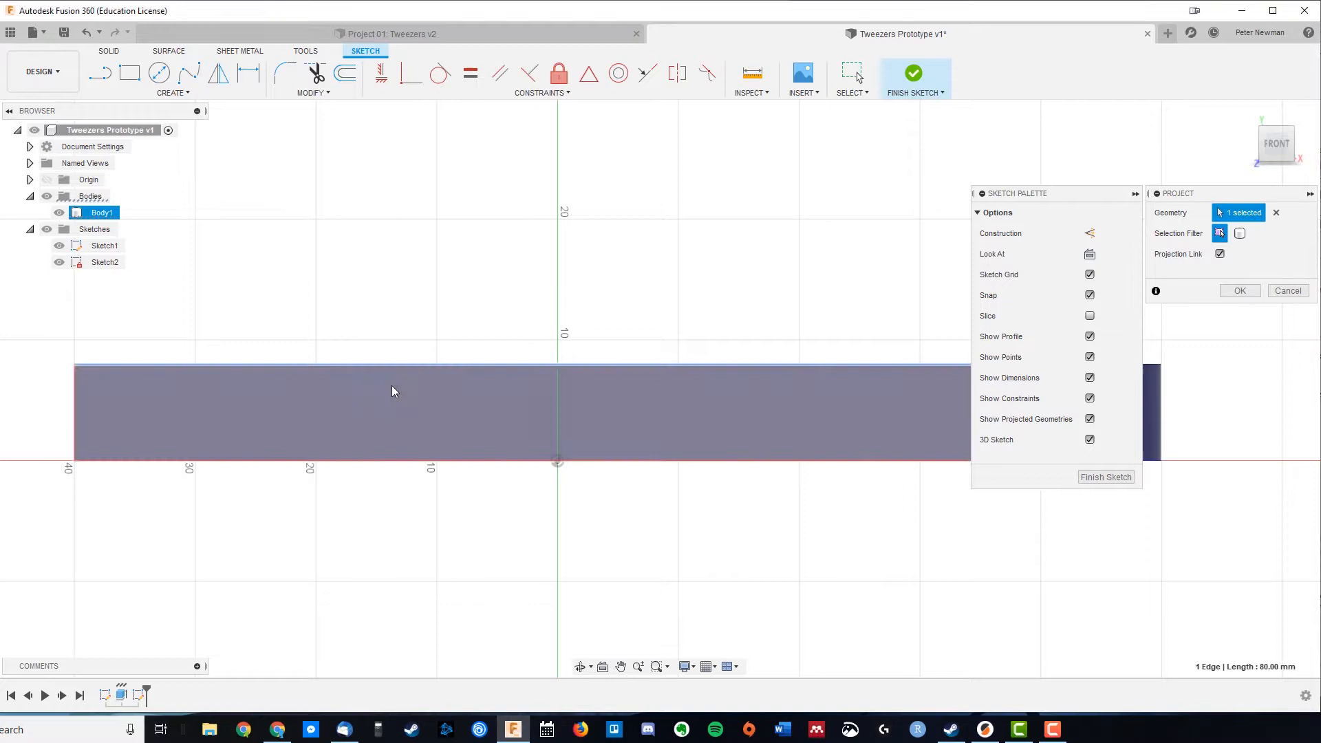
{"action": "left_click", "coordinate": [474, 463]}
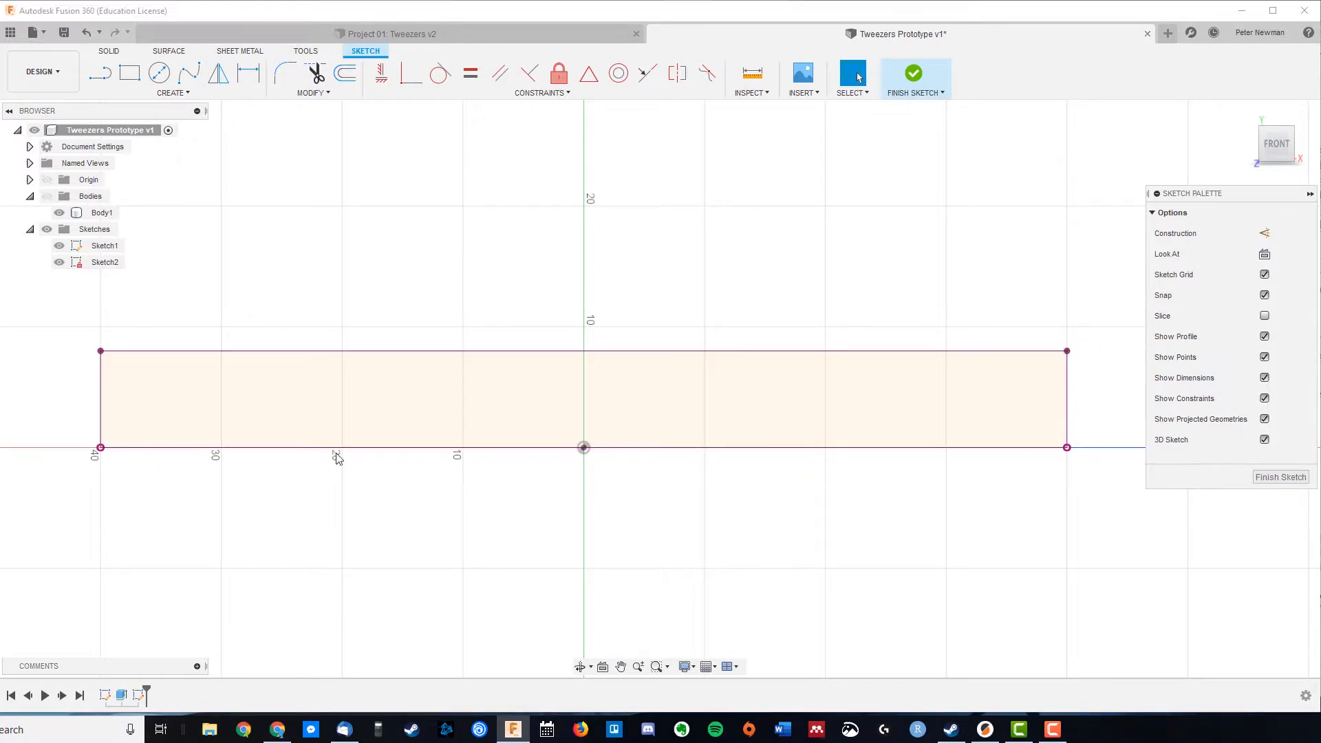
{"action": "mouse_move", "coordinate": [697, 262]}
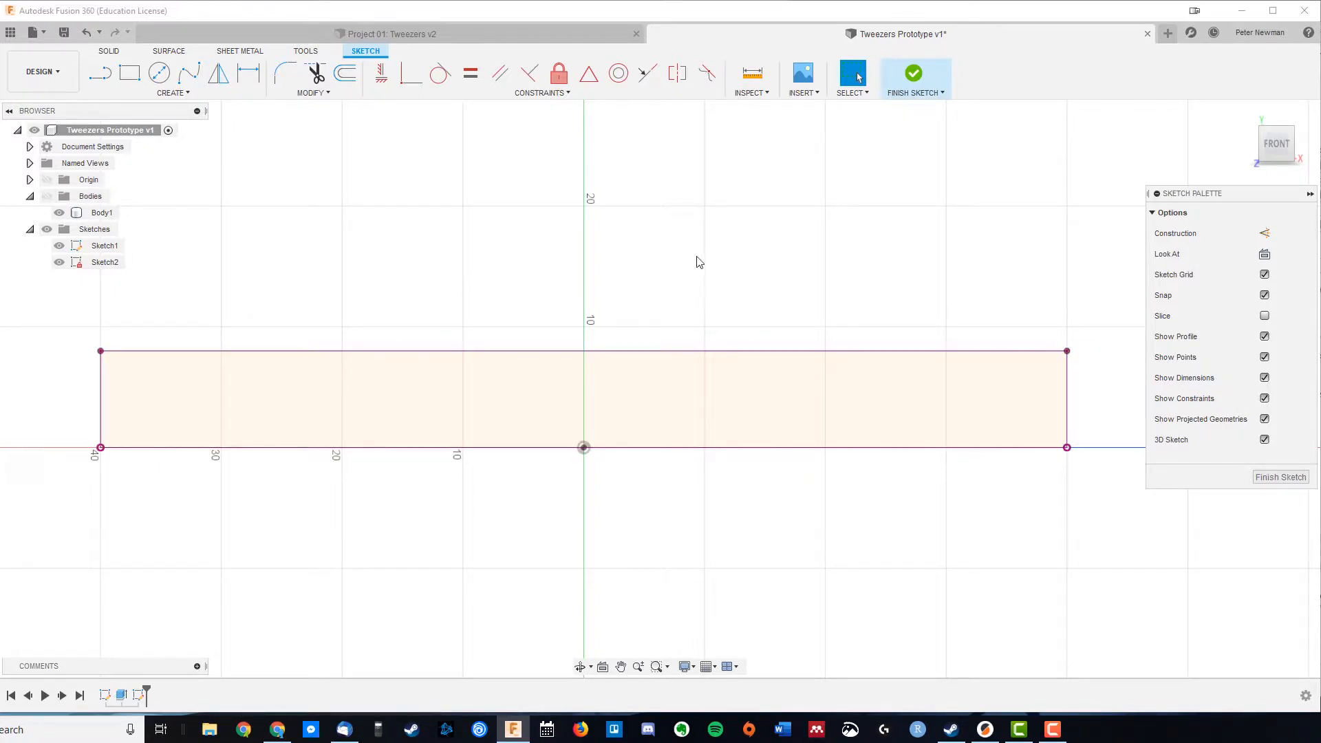
- Select the 3-Point Arc tool to draw an arc across the projected rectangle
{"action": "left_click", "coordinate": [172, 93]}
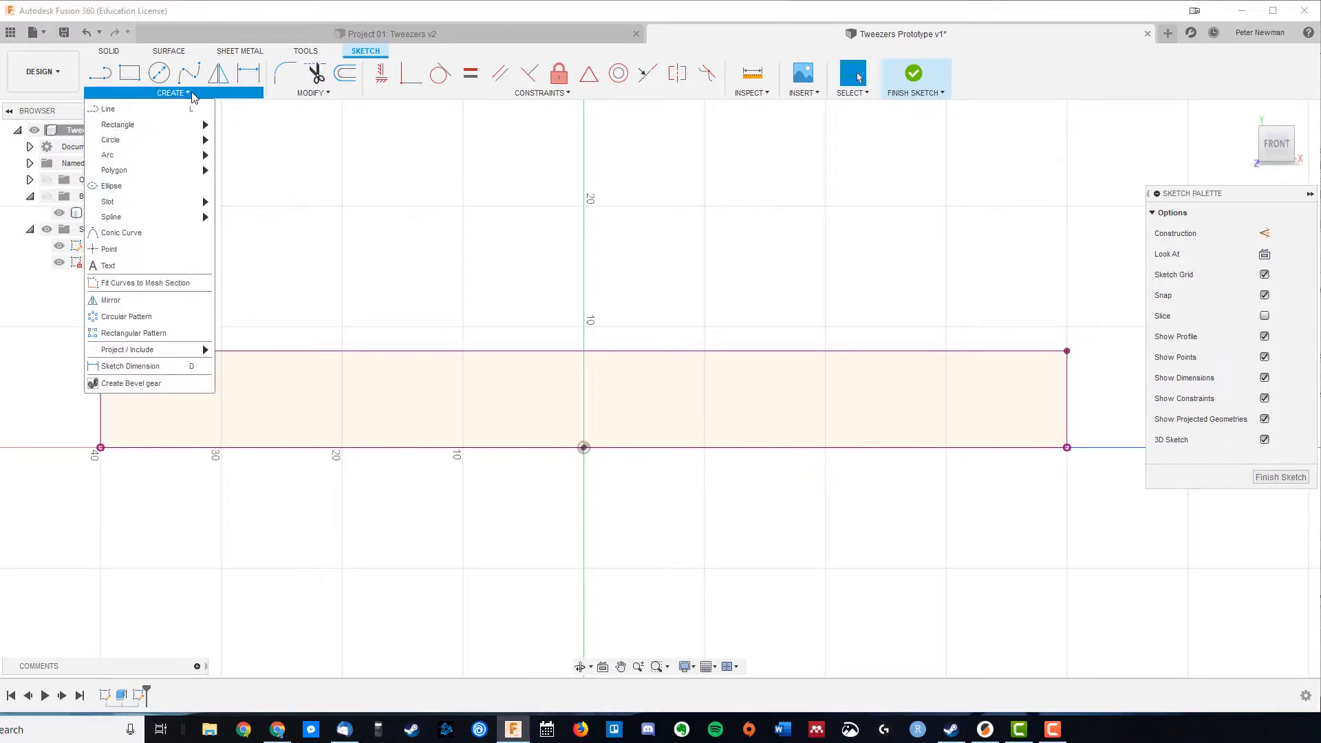
{"action": "mouse_move", "coordinate": [108, 154]}
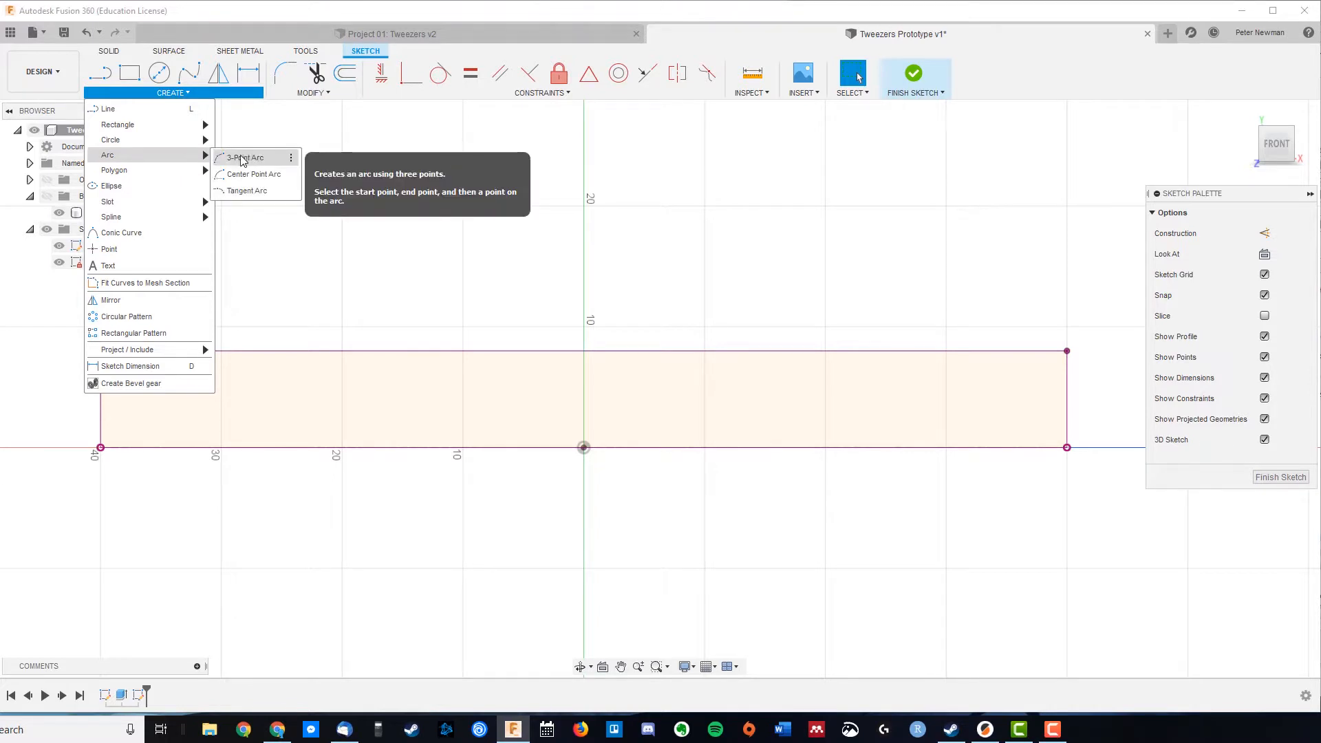
{"action": "left_click", "coordinate": [245, 158]}
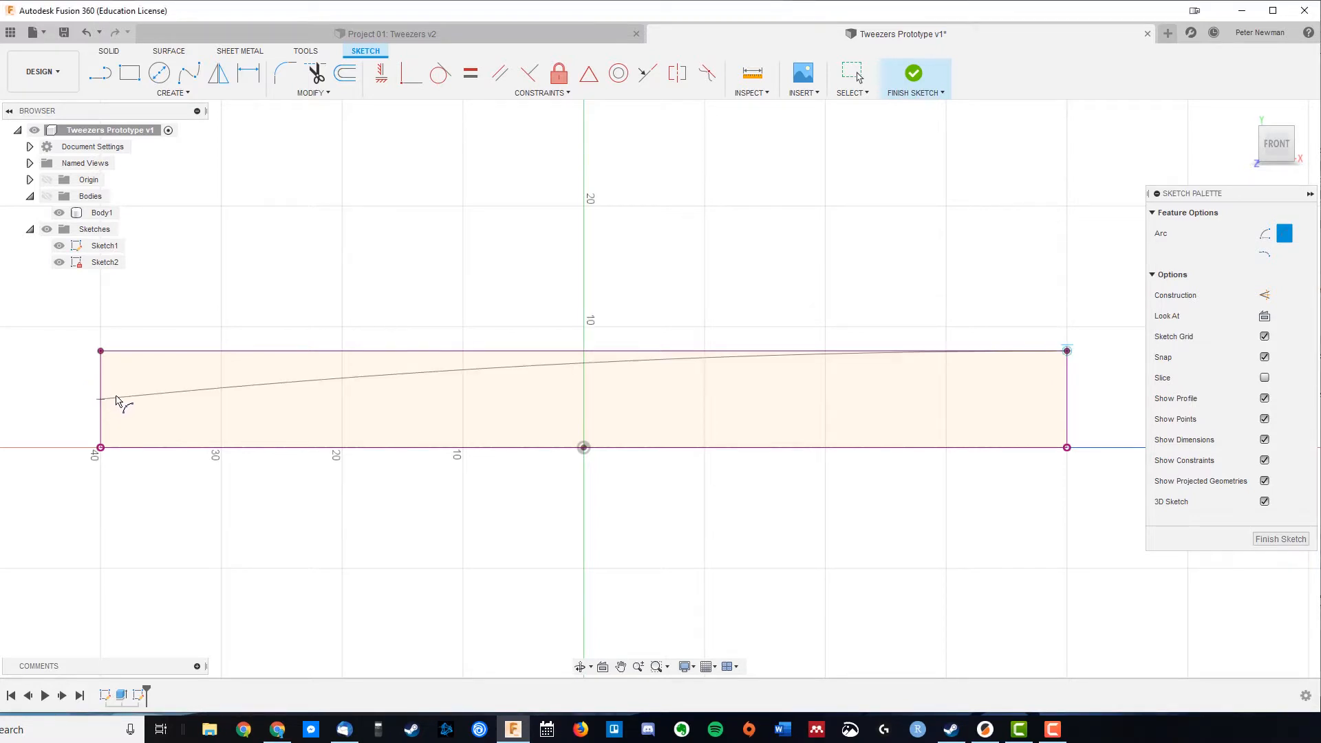
{"action": "mouse_move", "coordinate": [445, 377]}
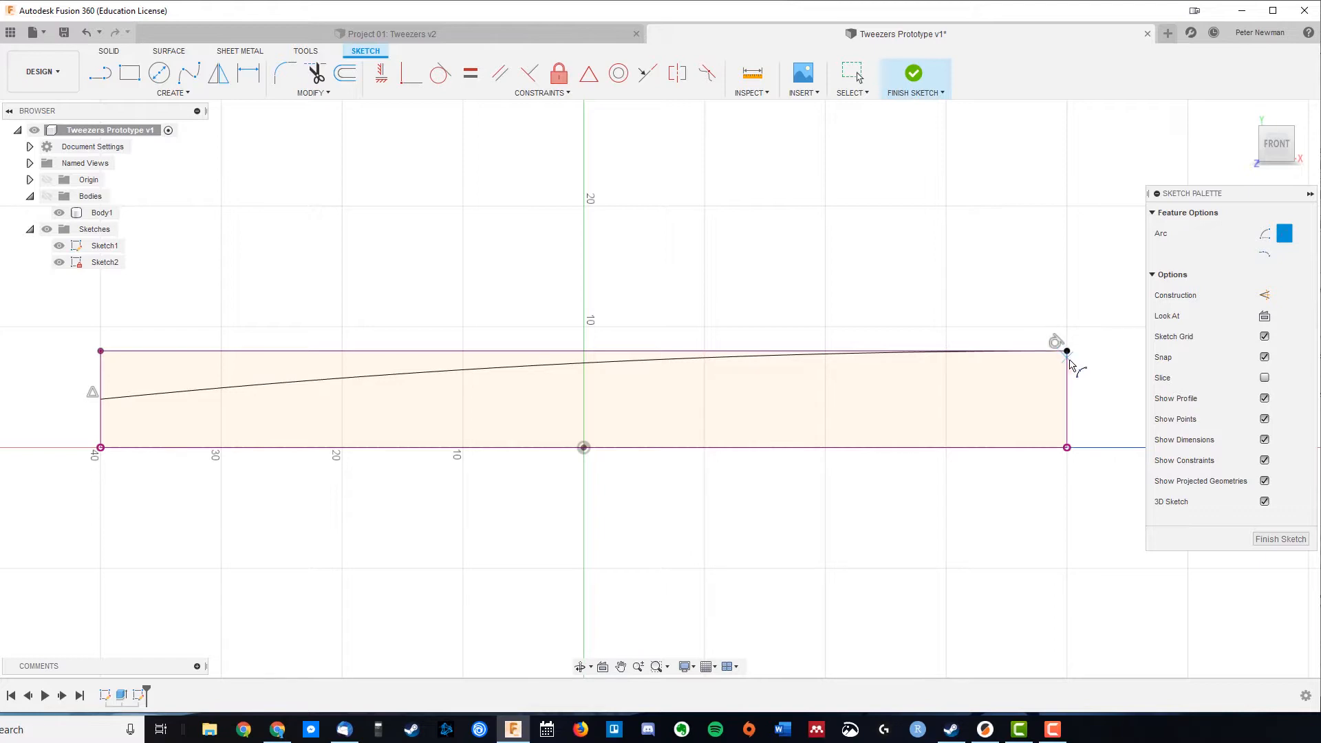
{"action": "mouse_move", "coordinate": [217, 375]}
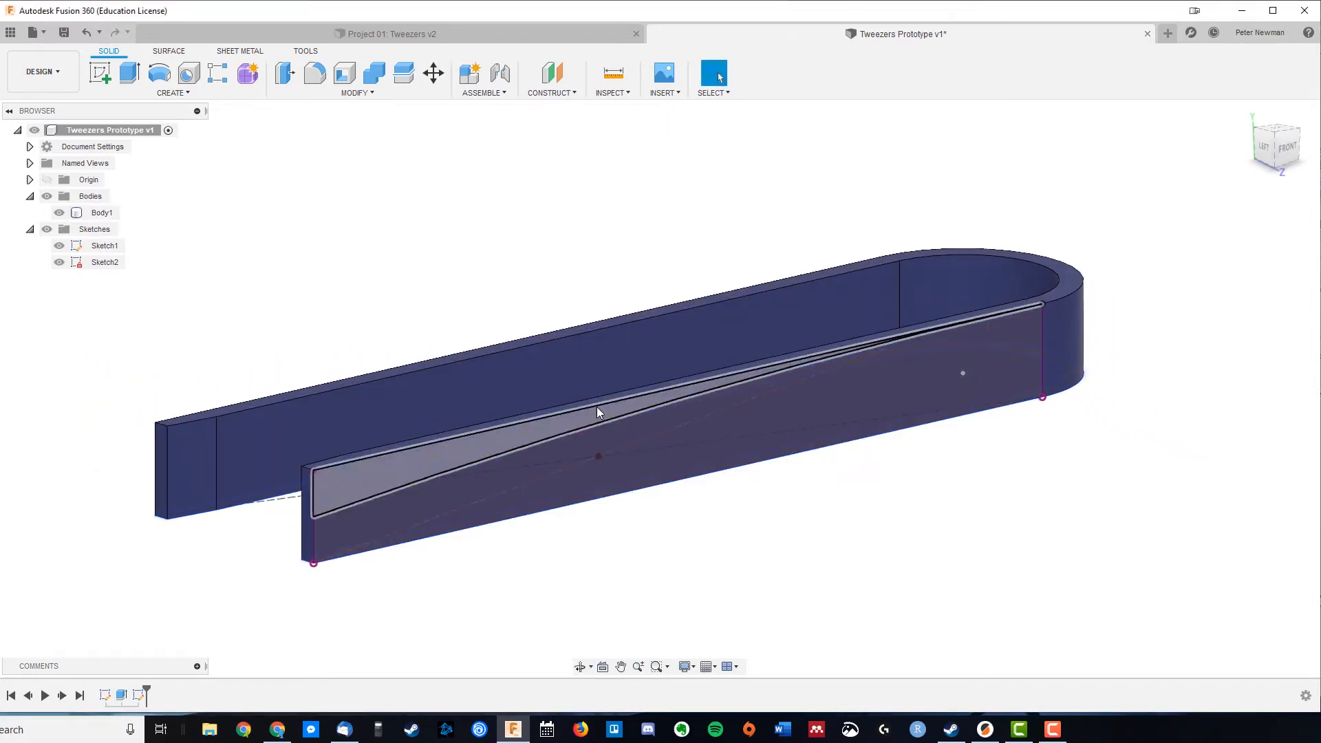
- Extrude the thin profile above the arc as a Cut, tapering both arms
{"action": "left_click", "coordinate": [128, 72]}
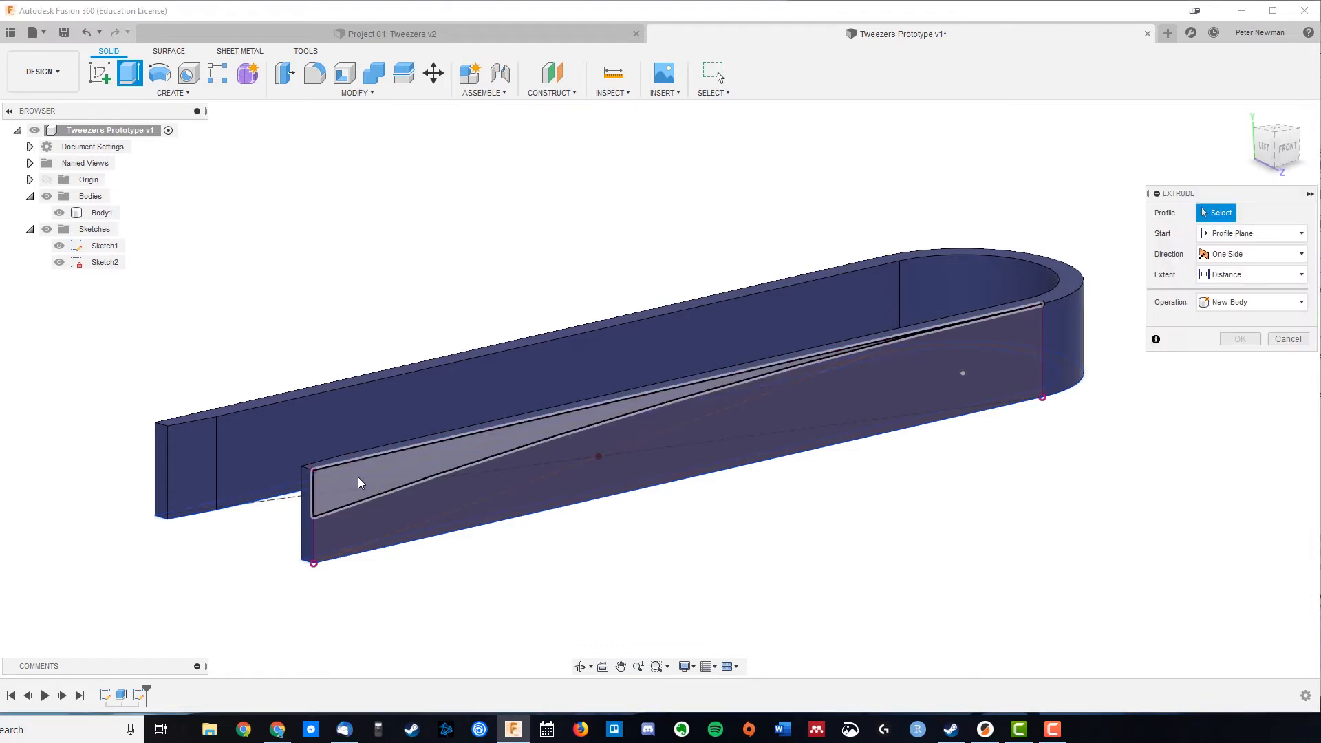
{"action": "left_click", "coordinate": [357, 483]}
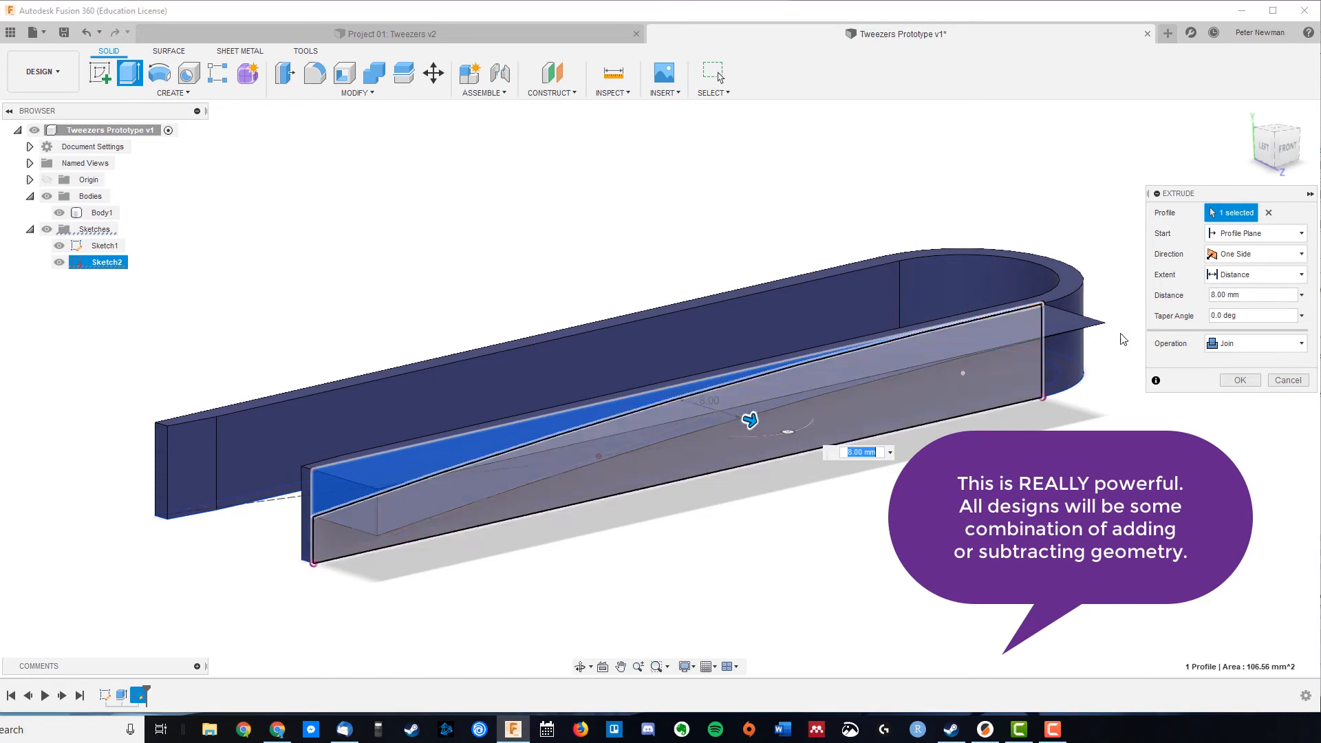
{"action": "left_click", "coordinate": [1254, 343]}
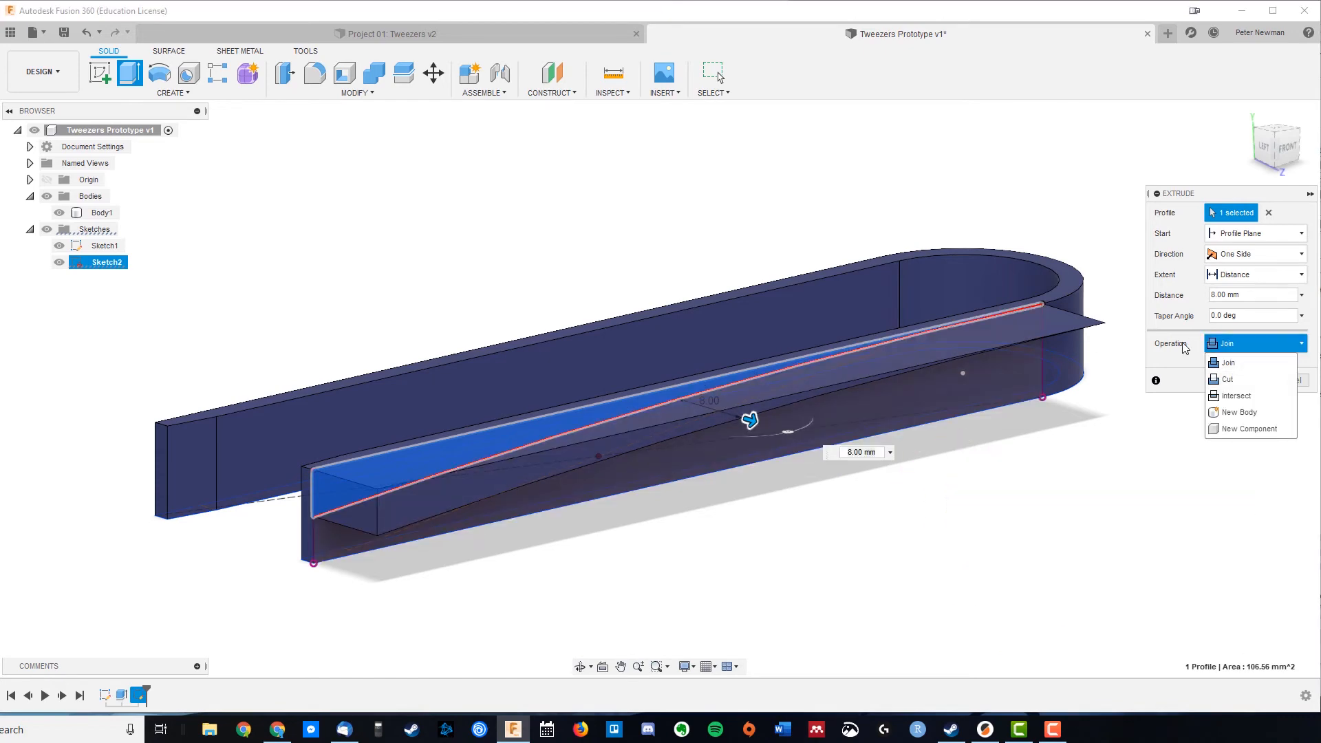
{"action": "left_click", "coordinate": [1227, 379]}
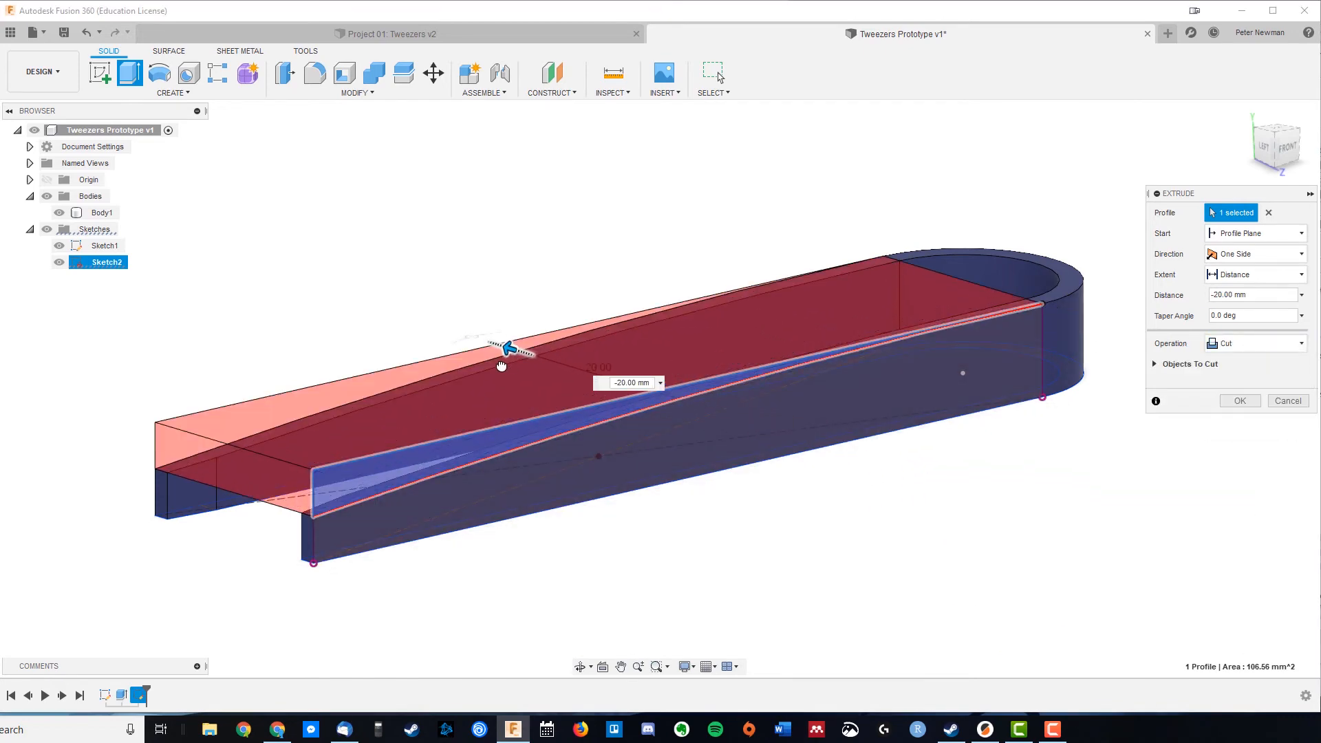
{"action": "left_click", "coordinate": [1239, 400]}
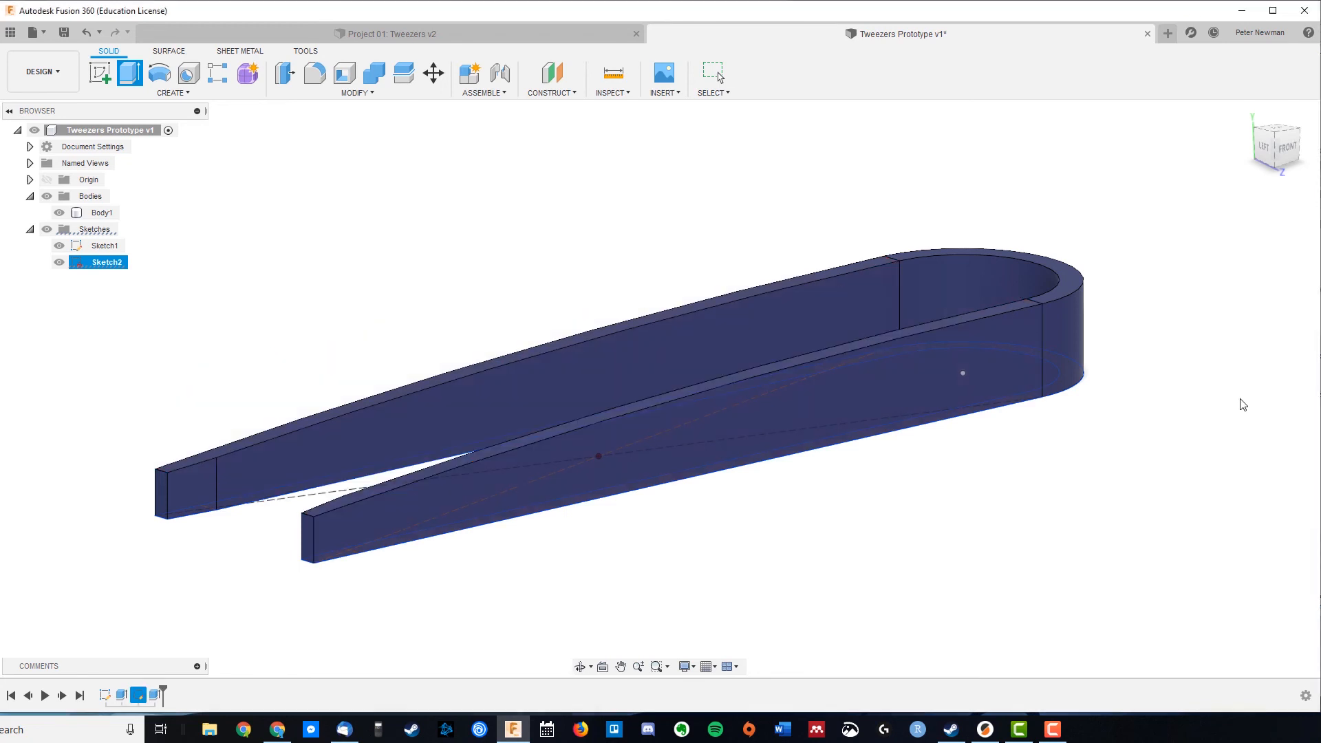